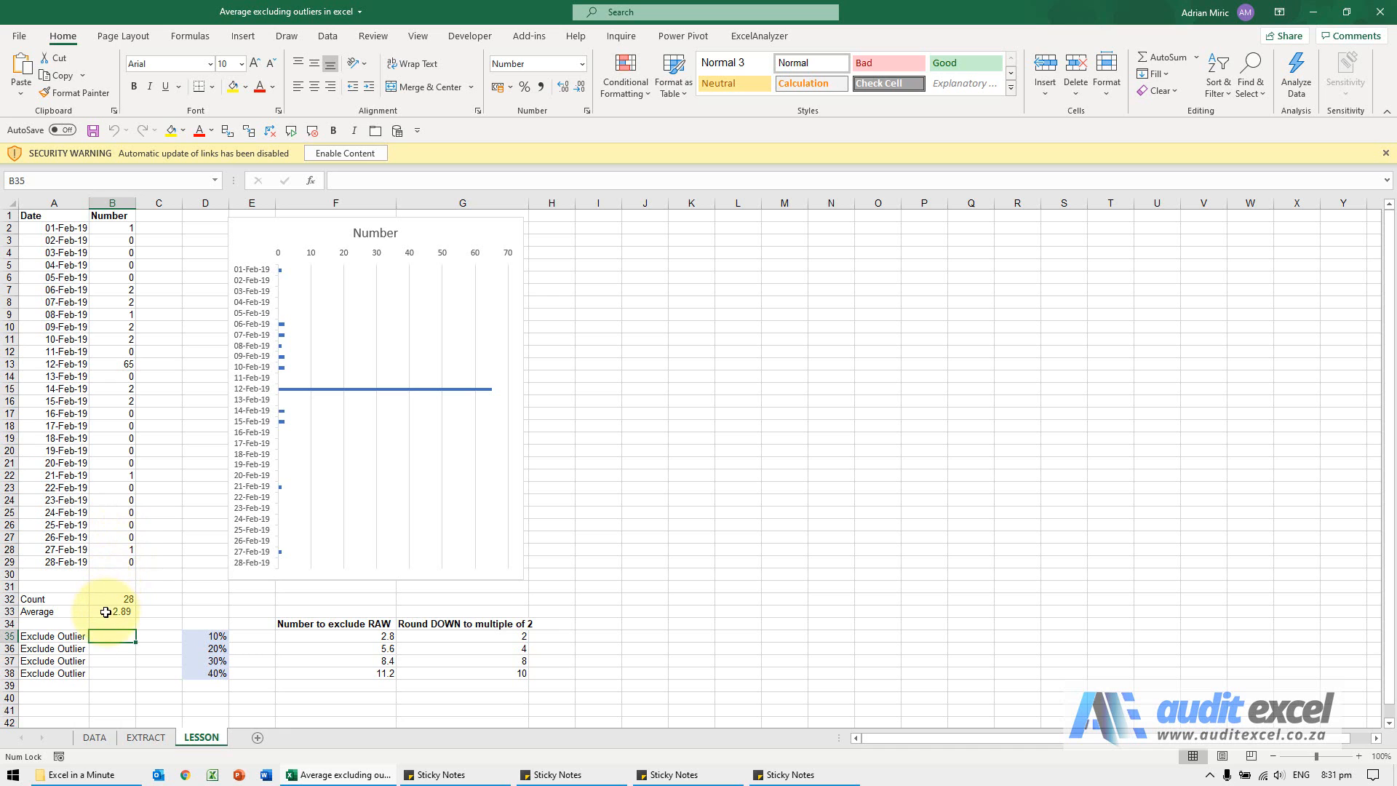
Step: Inspect the 2.89 average, then insert a TRIMMEAN function into cell B35 via Insert Function
click(112, 611)
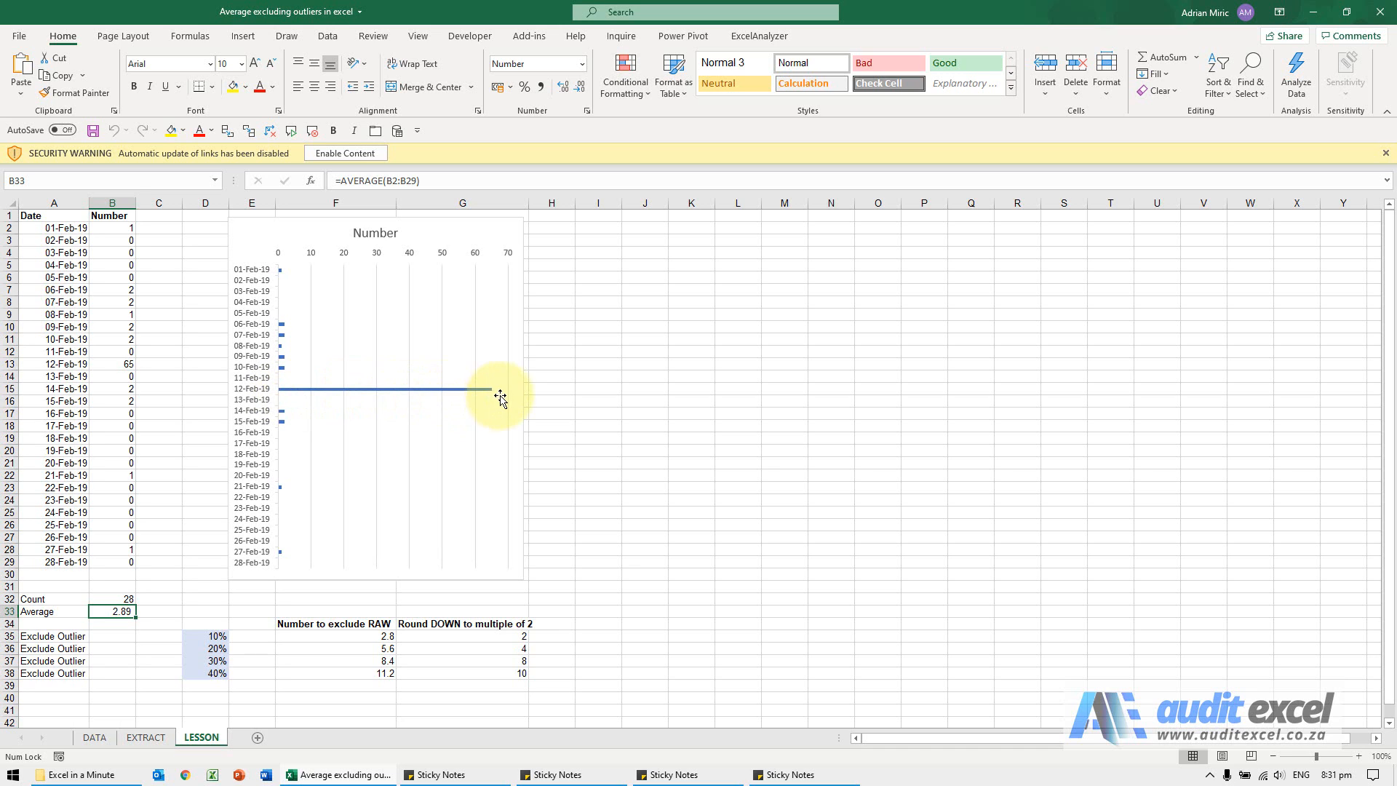
mouse_move(461, 396)
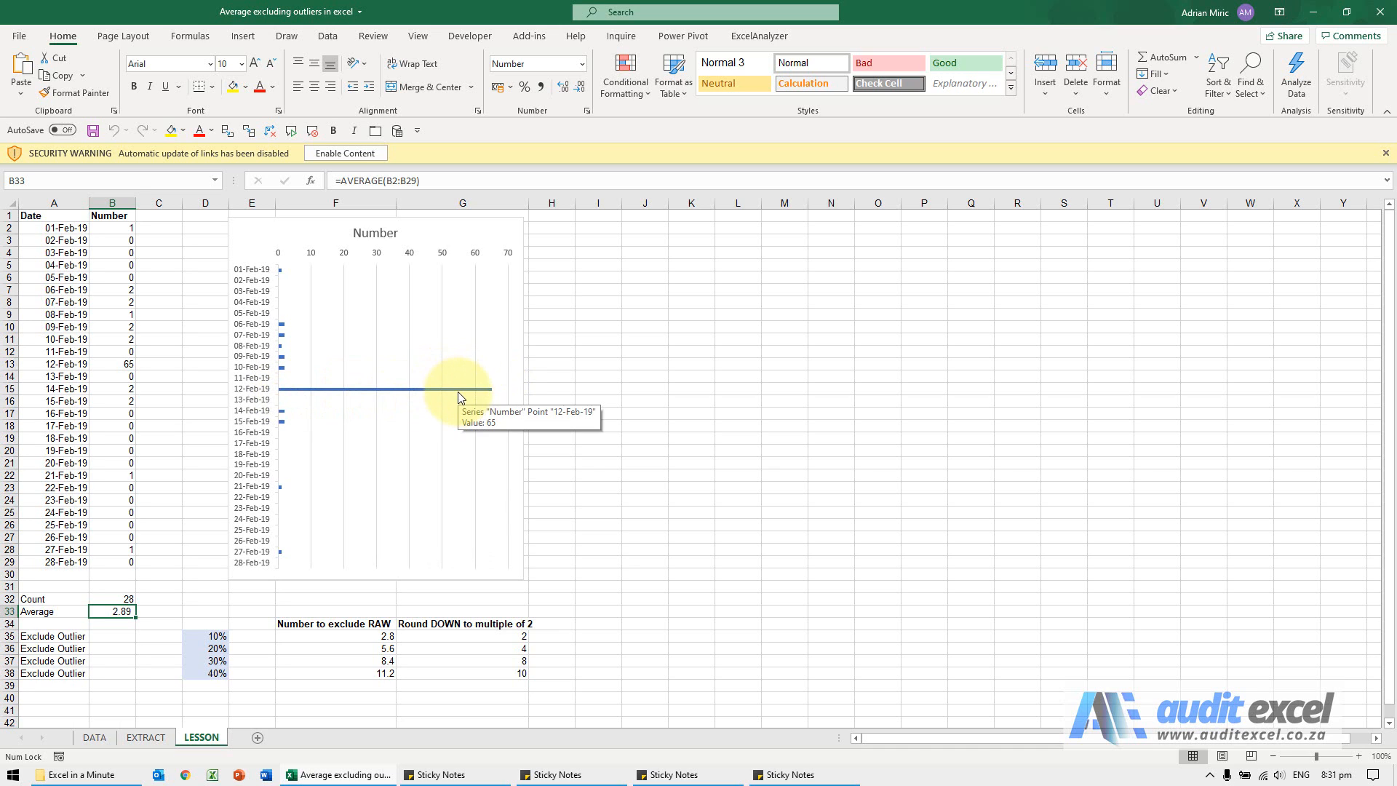
mouse_move(156, 489)
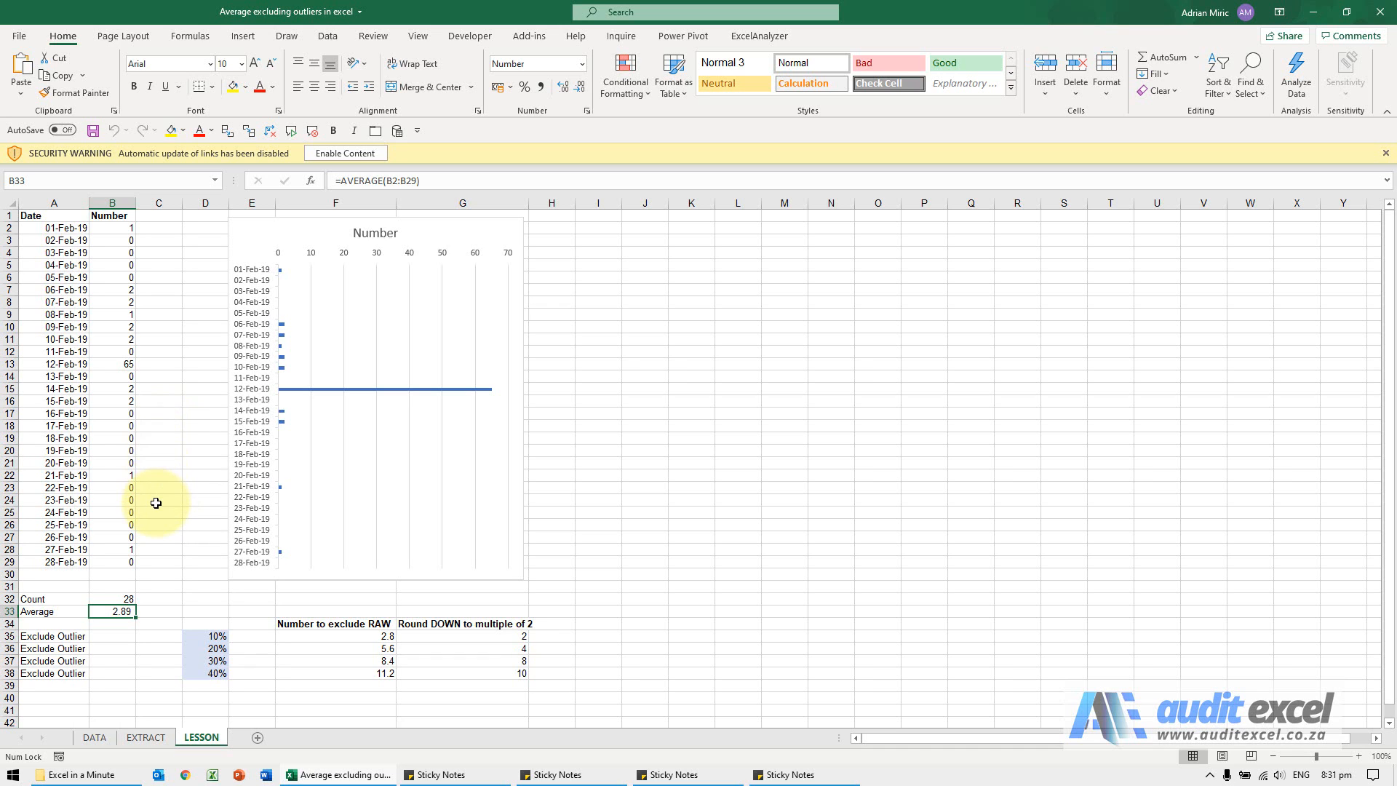
click(112, 636)
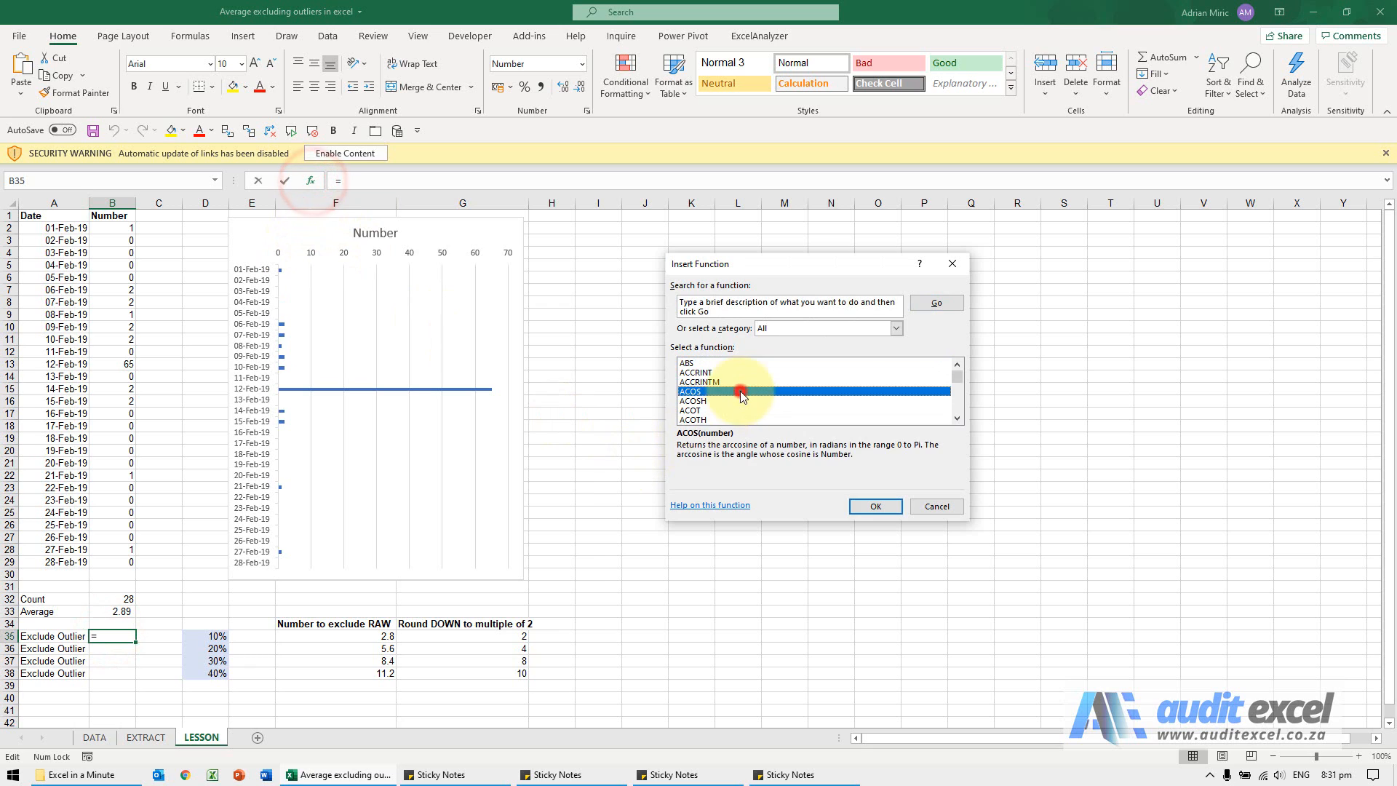
scroll(down, 3)
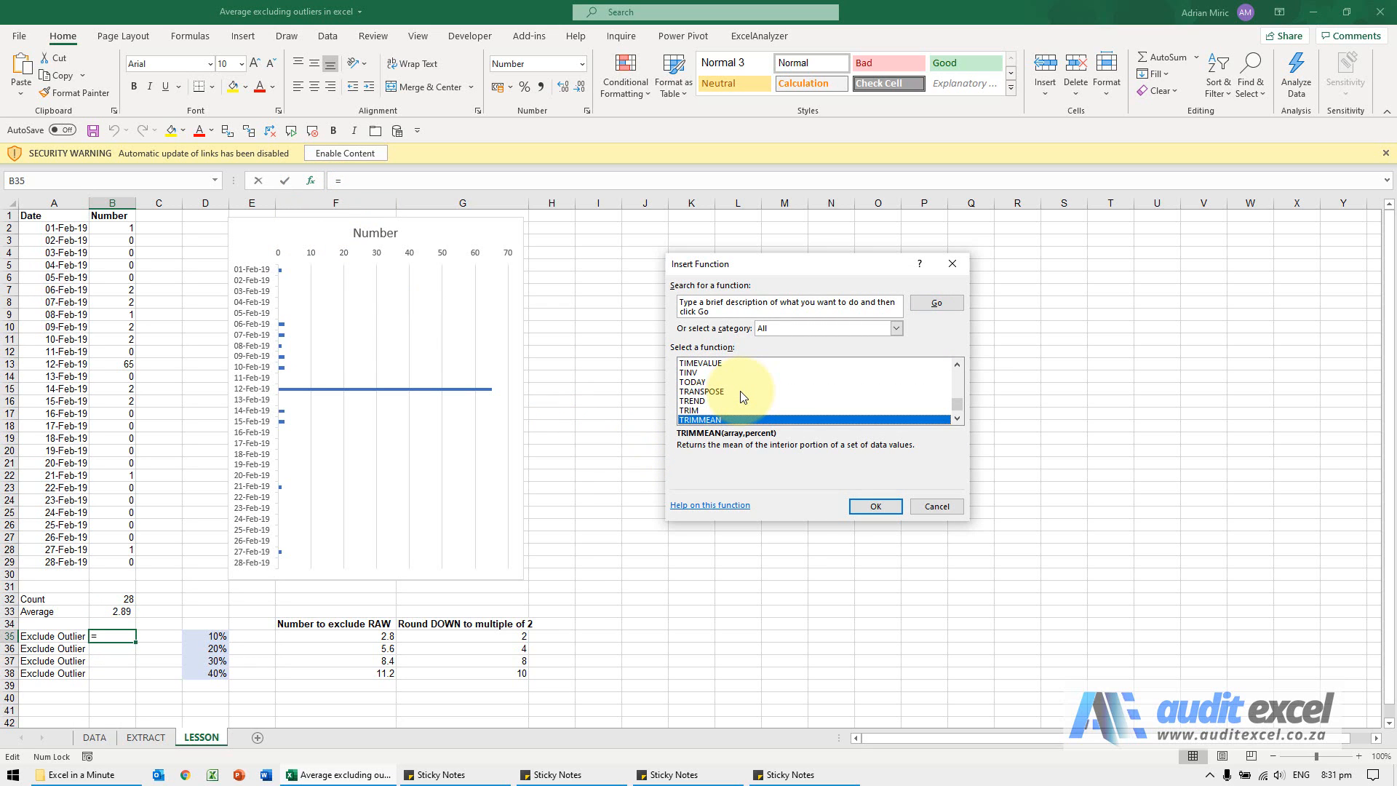
click(873, 506)
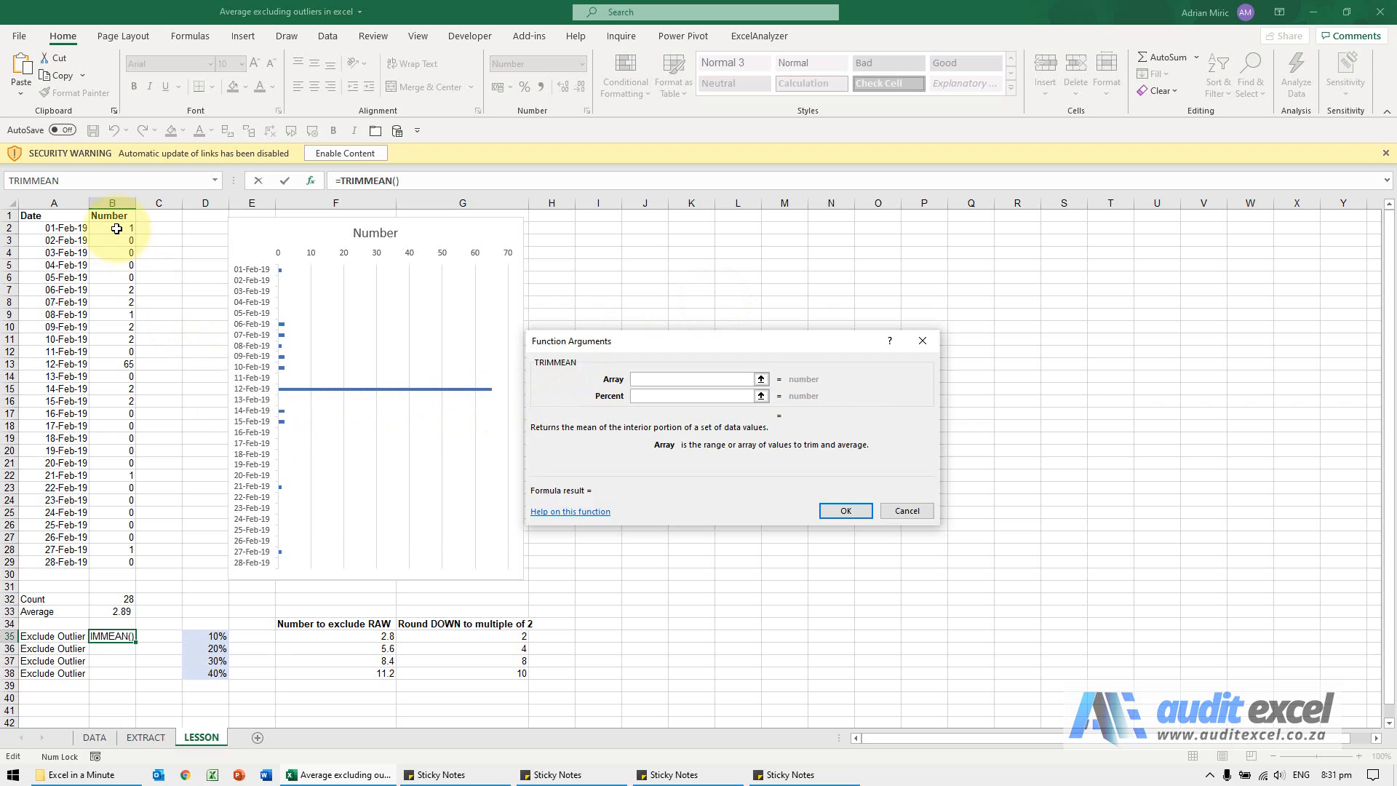
Step: Use the Number values B2:B29 as the array and lock it as $B$2:$B$29
drag(112, 227, 112, 561)
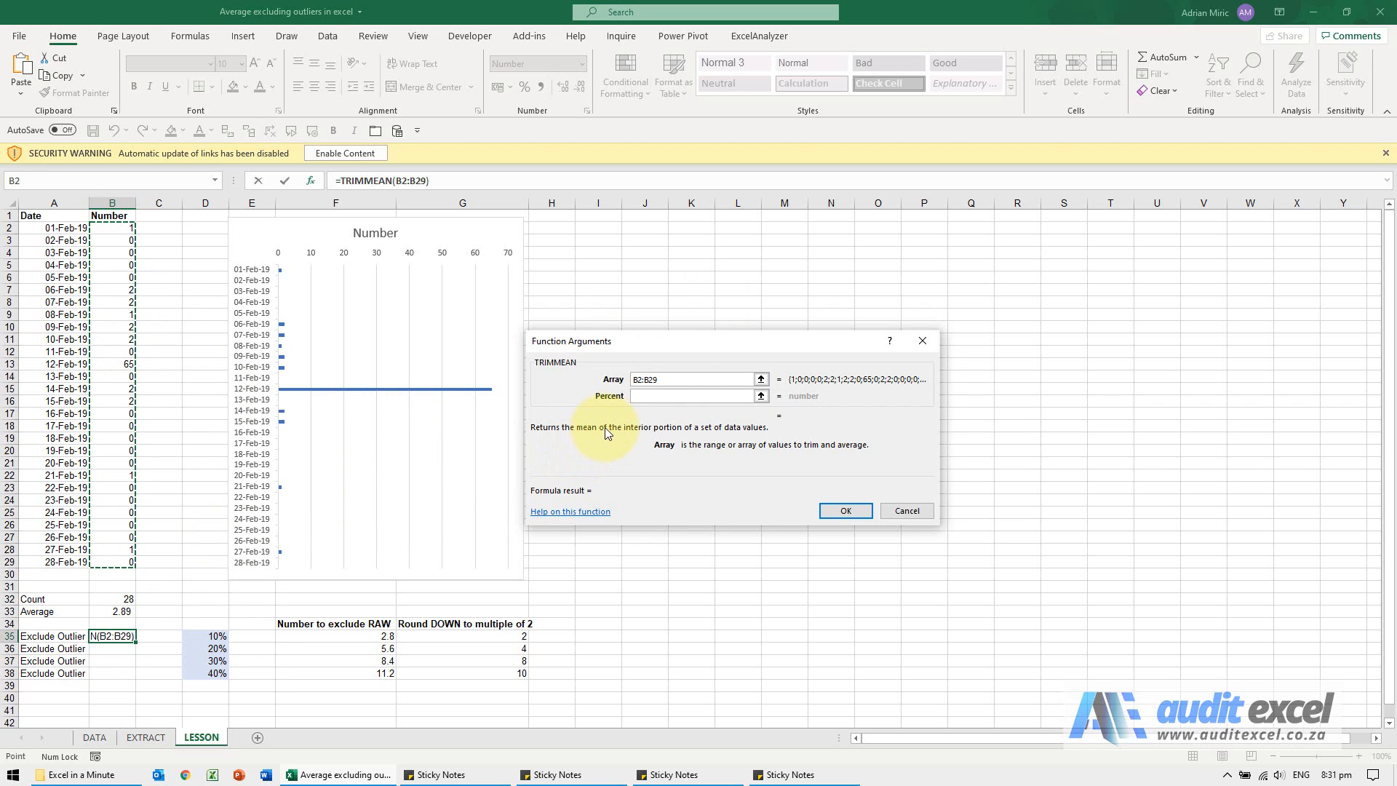
key(f4)
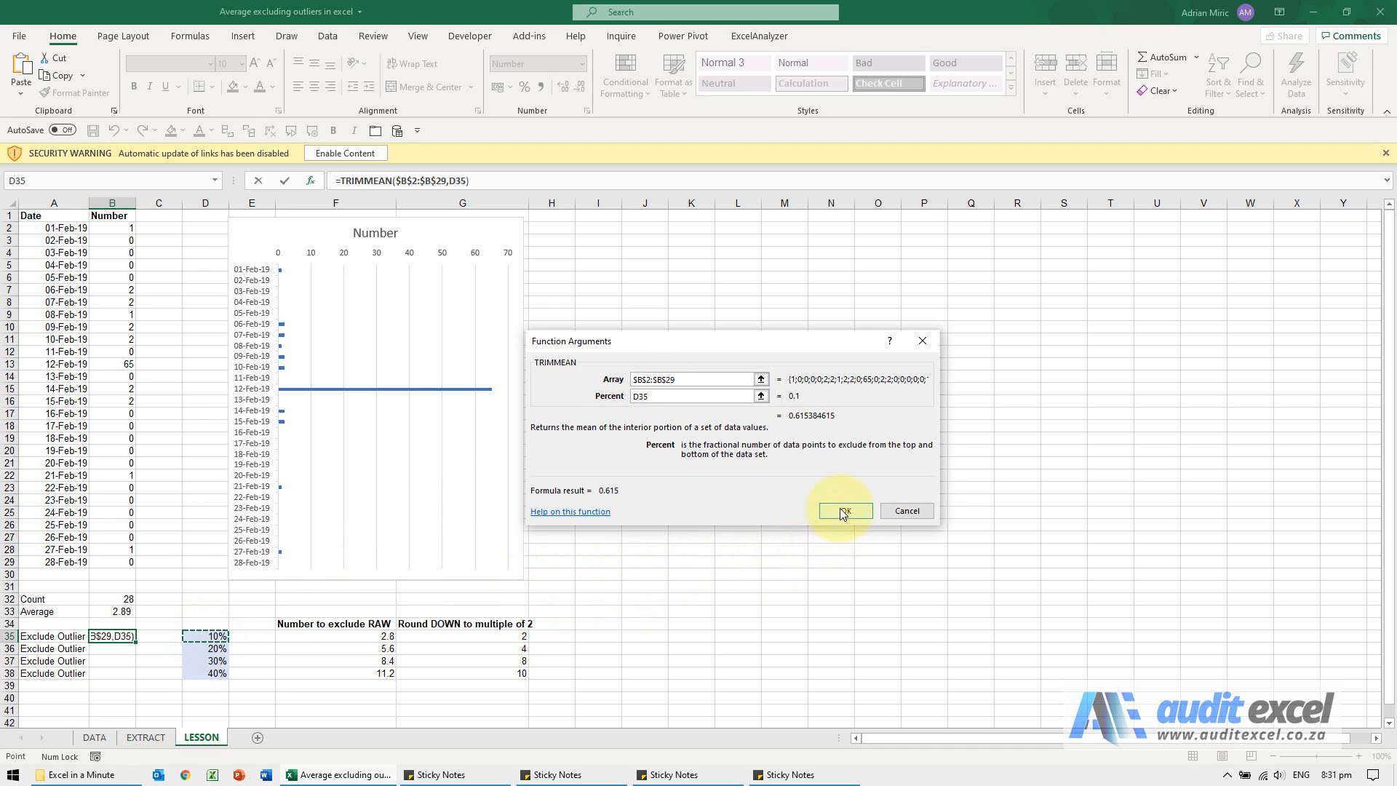
Step: Confirm the 10% trimmed mean (0.615) and fill it down to B38 for 0.583, 0.500, 0.444
click(842, 510)
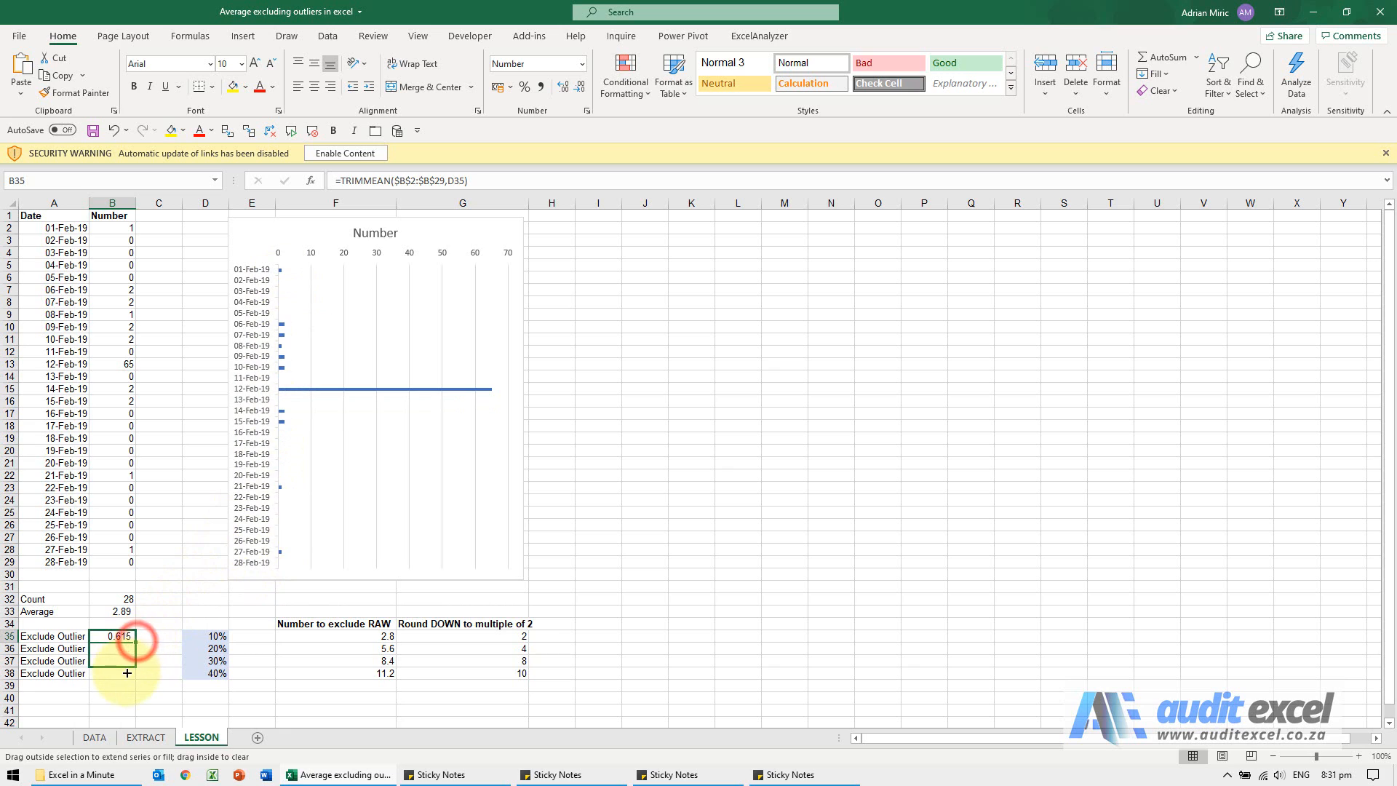
drag(113, 636, 113, 674)
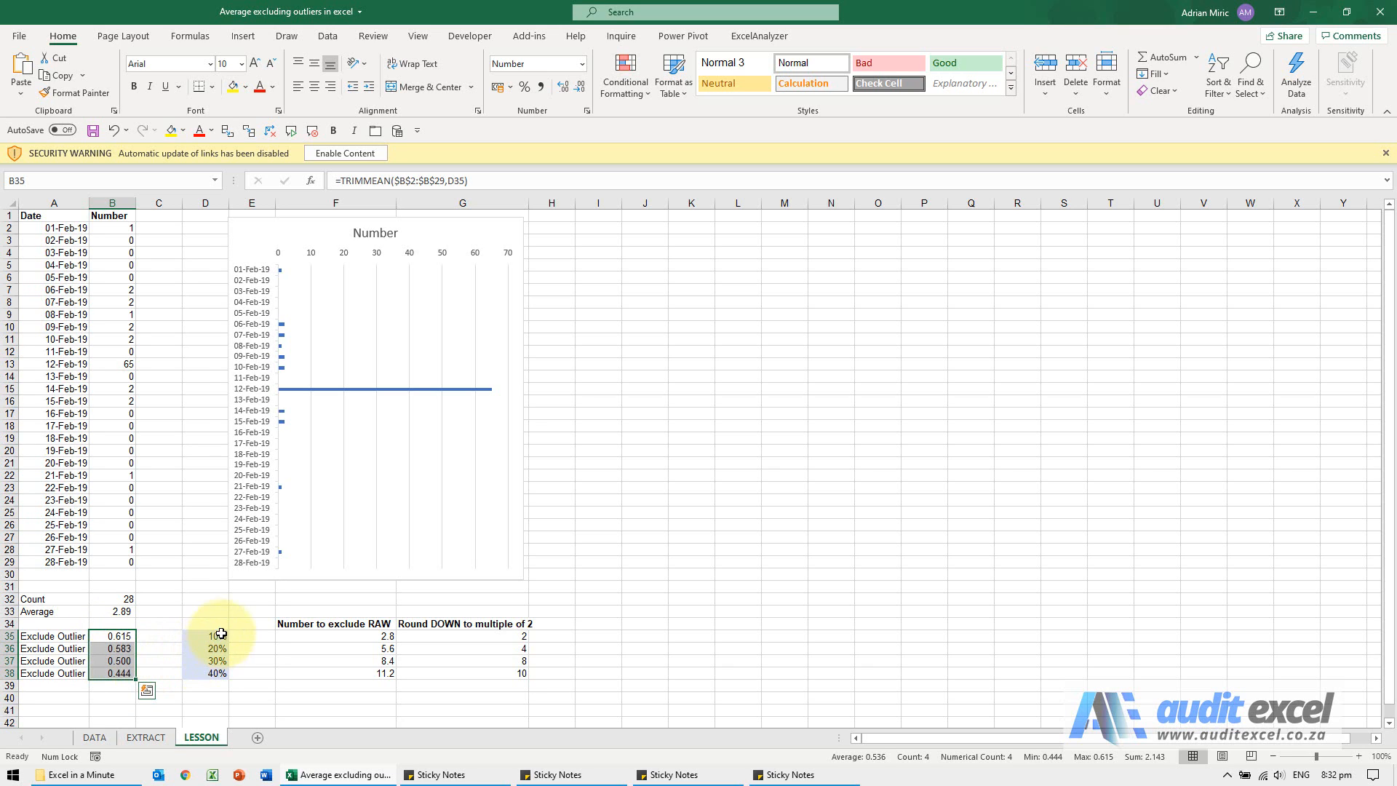
click(205, 636)
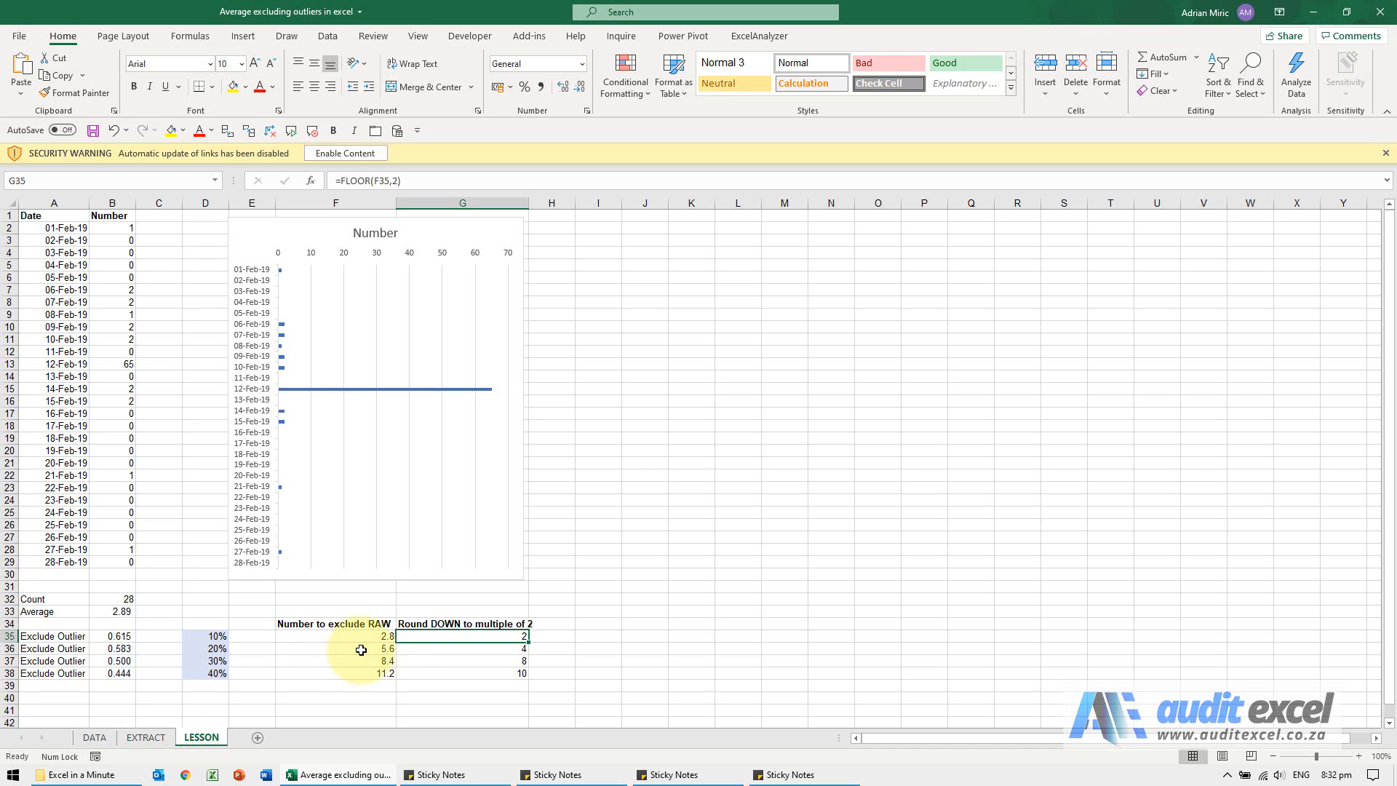
mouse_move(417, 647)
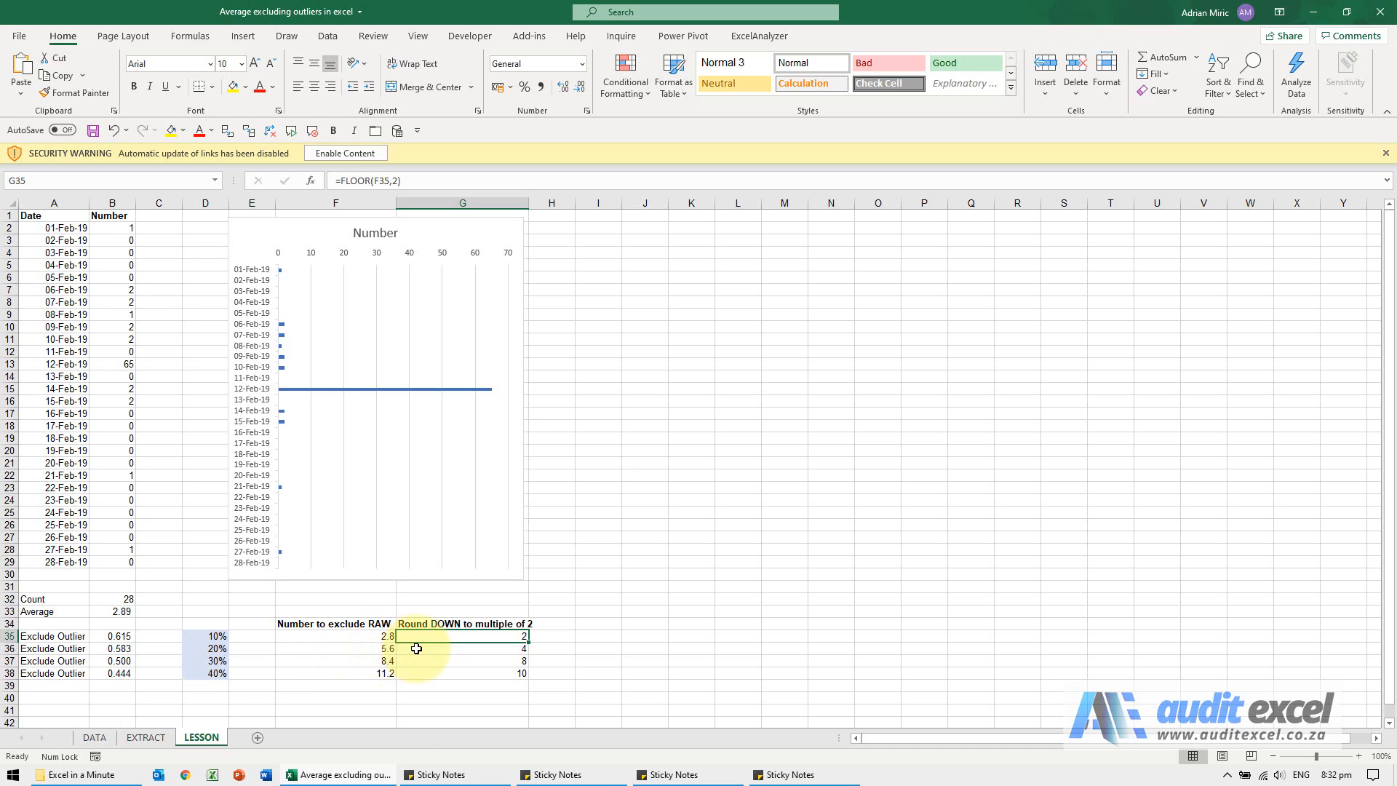
click(463, 647)
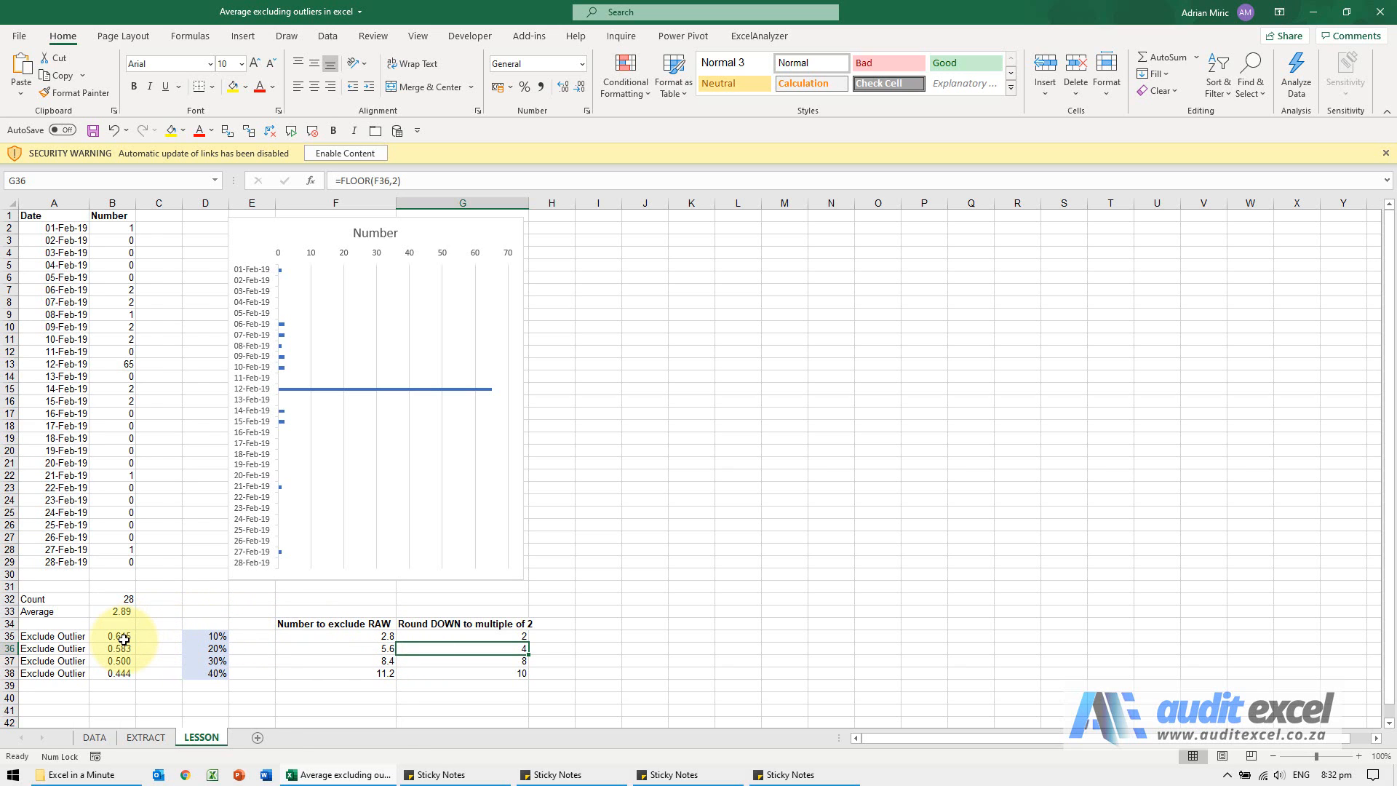
click(112, 636)
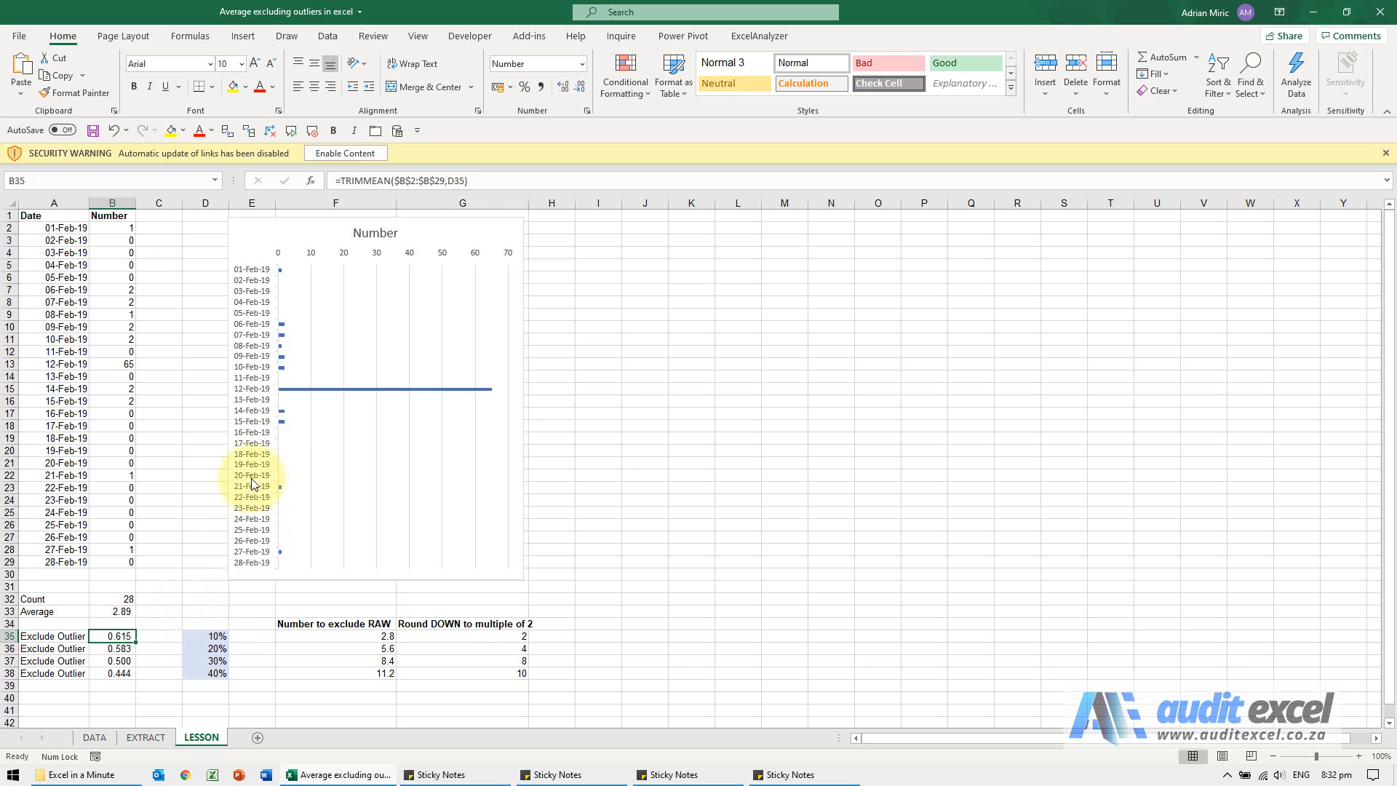